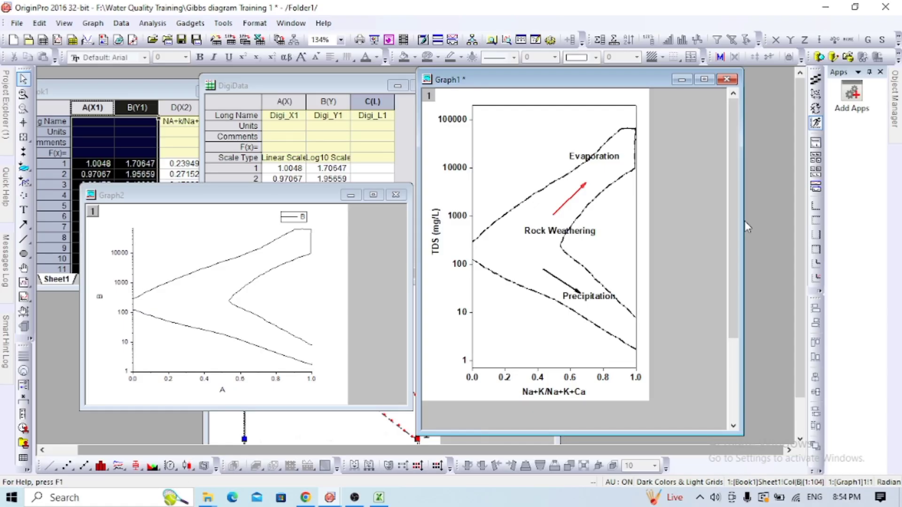
pyautogui.moveTo(762, 232)
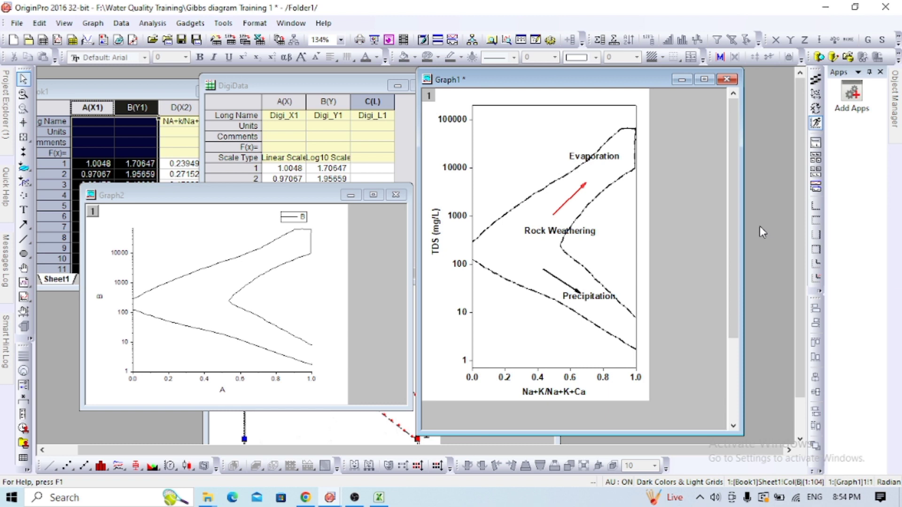
pyautogui.moveTo(385, 328)
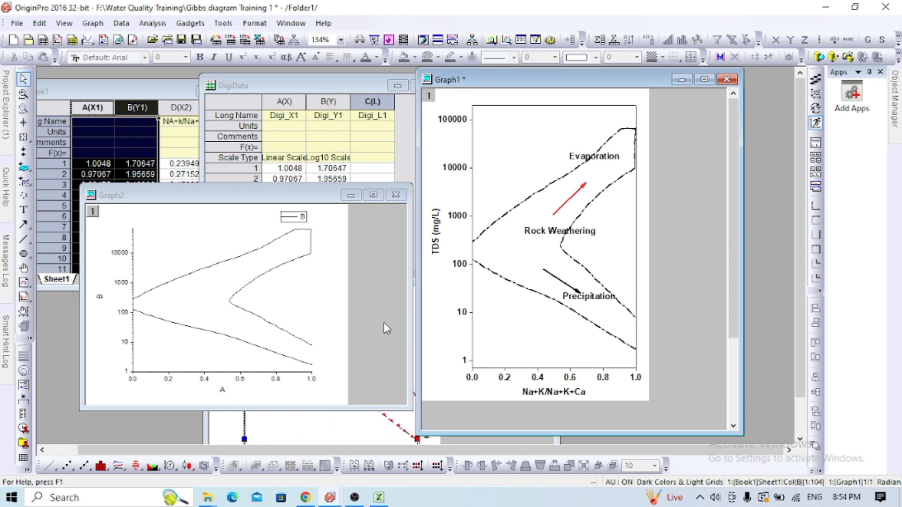
pyautogui.moveTo(506, 274)
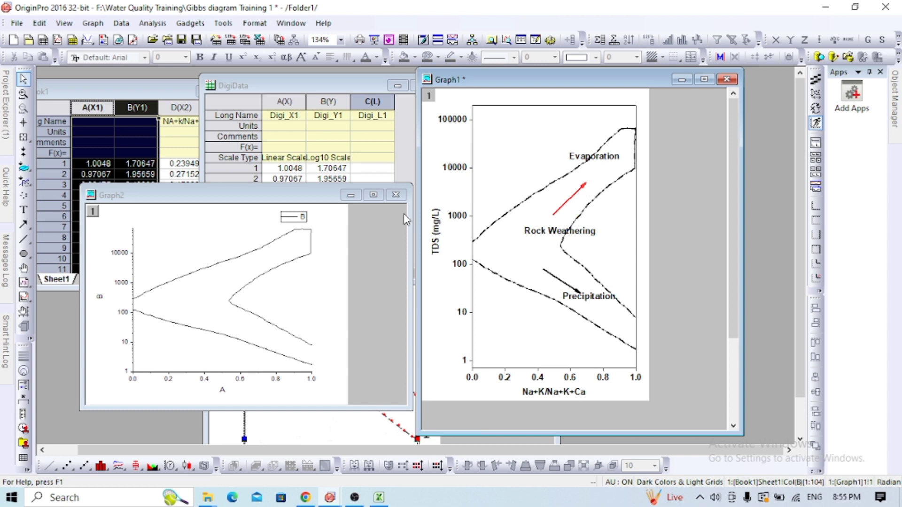
# - Close the Graph2 window to bring up the hide-or-delete prompt
pyautogui.click(395, 194)
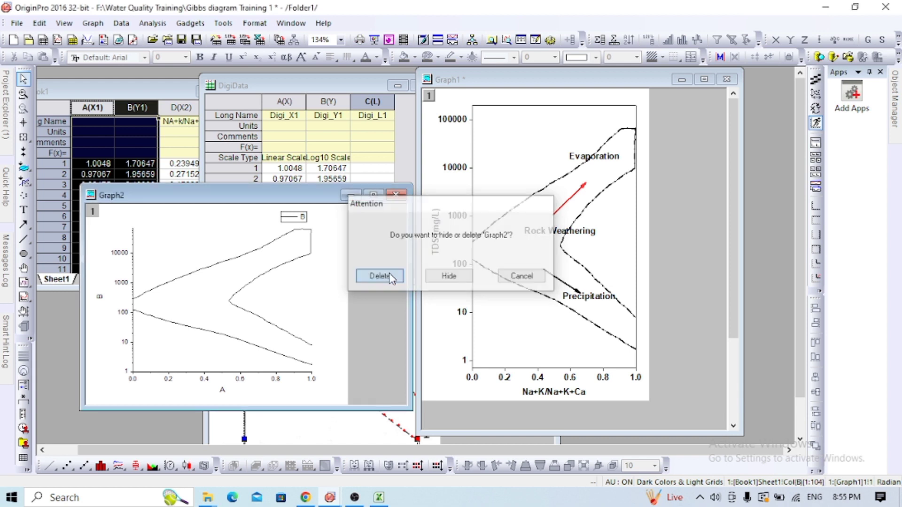
# - Delete Graph2 permanently from the project
pyautogui.click(379, 276)
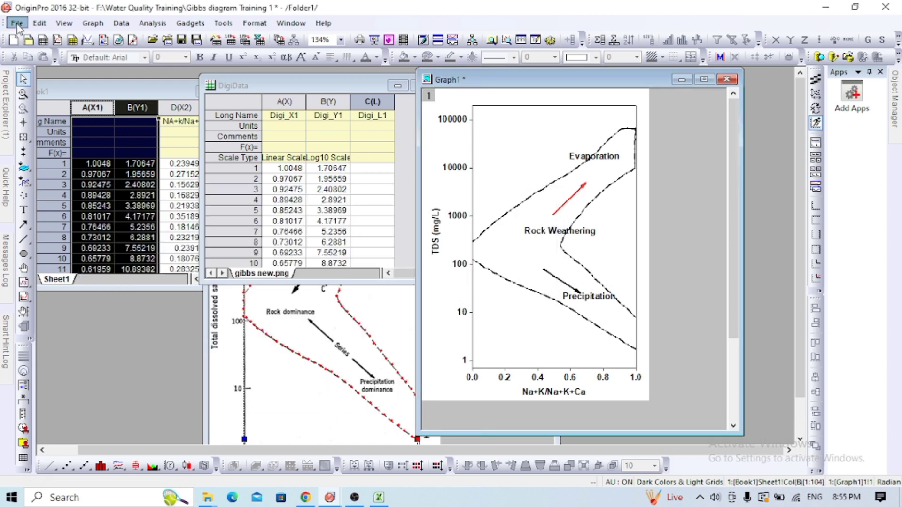
pyautogui.moveTo(51, 95)
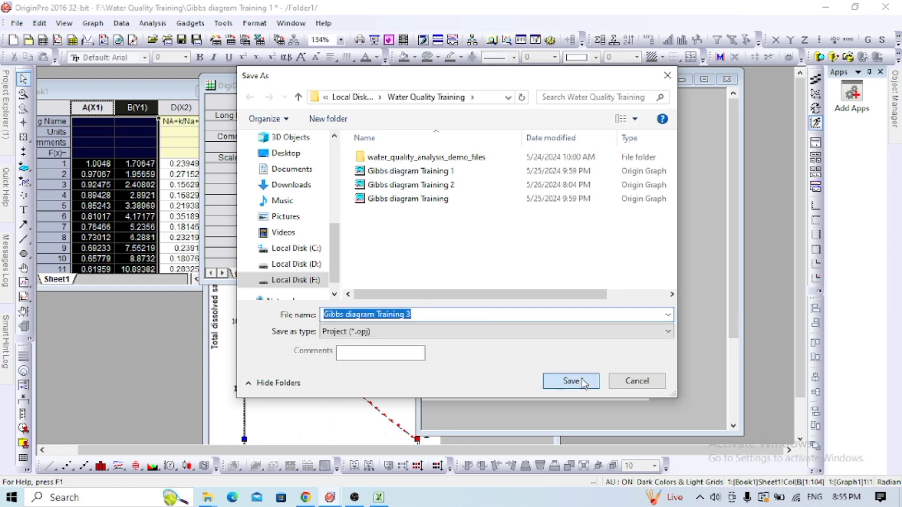
# - Save the project as 'Gibbs diagram Training 3'
pyautogui.click(569, 380)
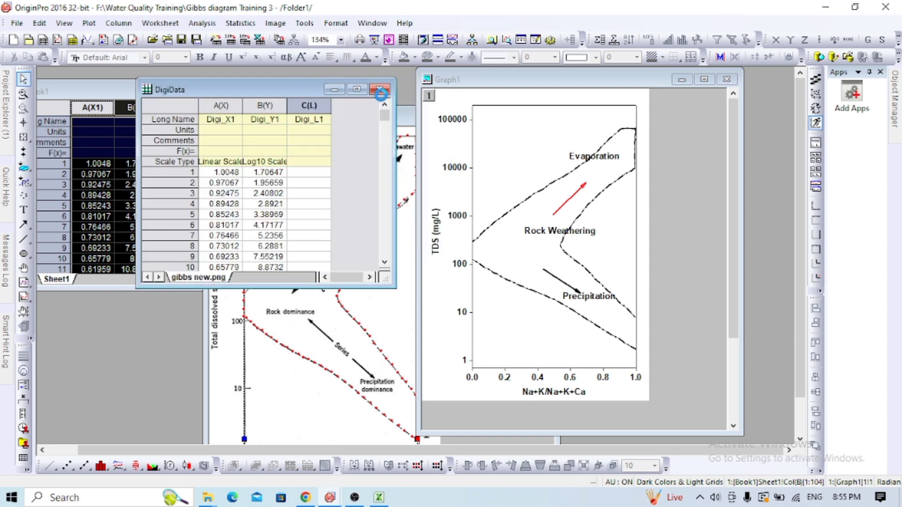
# - Close the DigiData worksheet and minimize the Digitize1 image window
pyautogui.click(380, 89)
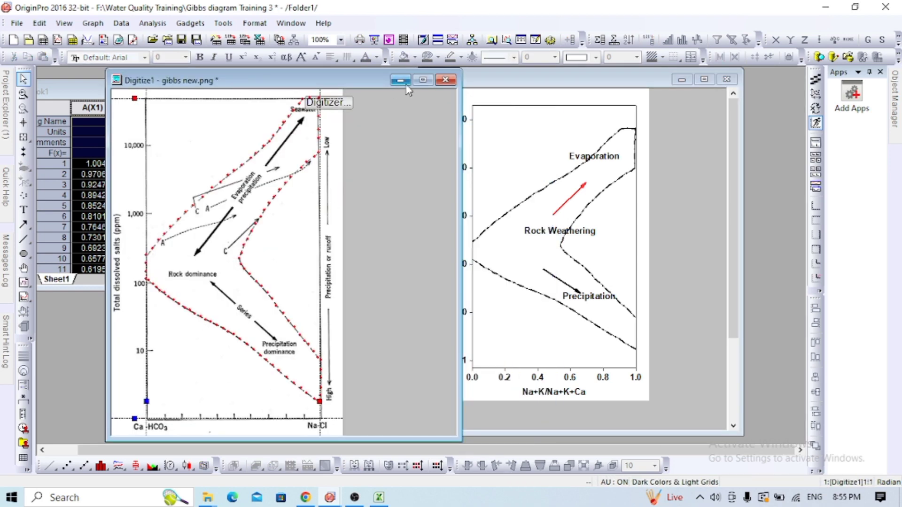
pyautogui.click(445, 80)
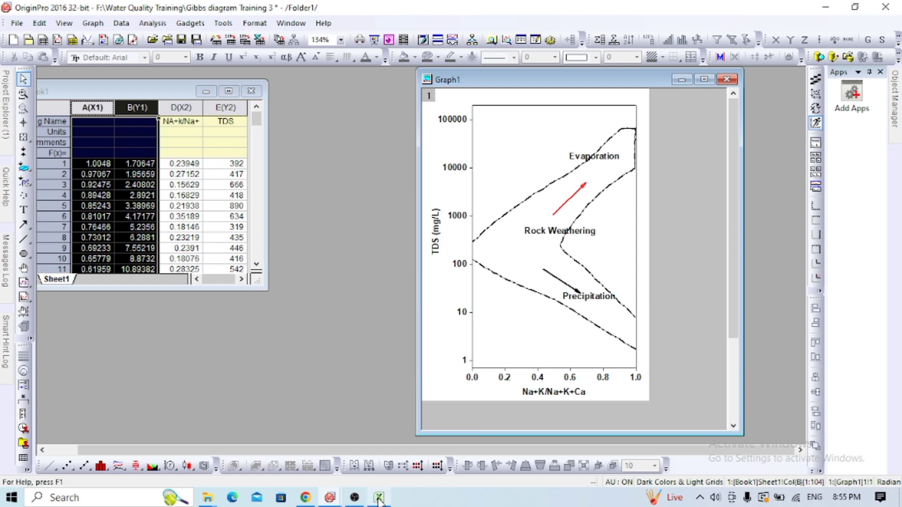
pyautogui.click(377, 497)
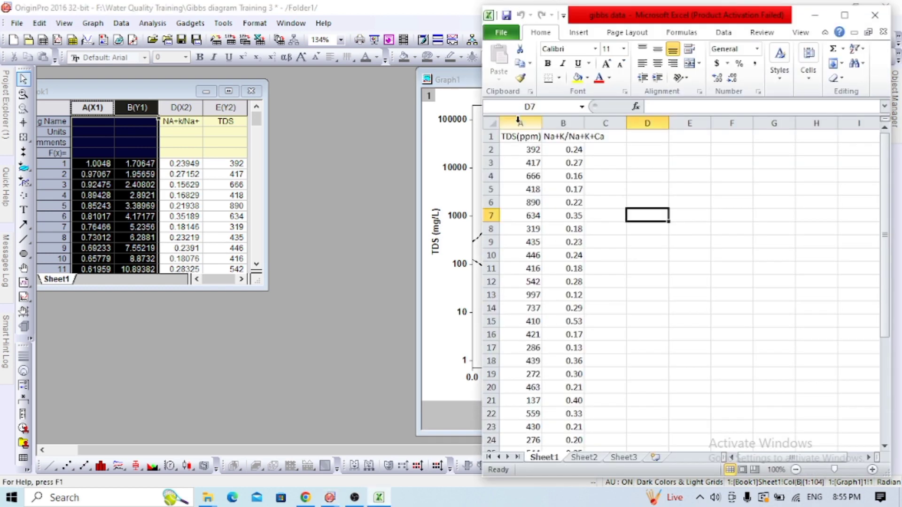
pyautogui.click(519, 122)
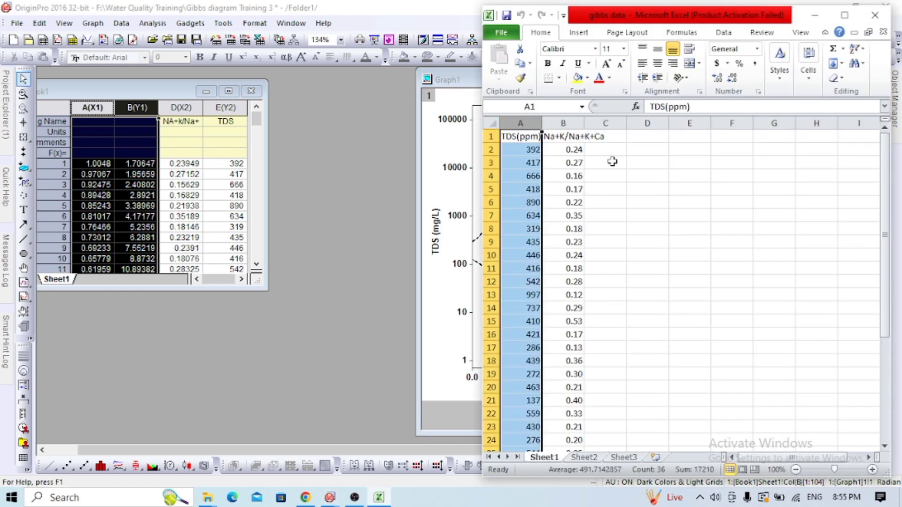
pyautogui.click(604, 162)
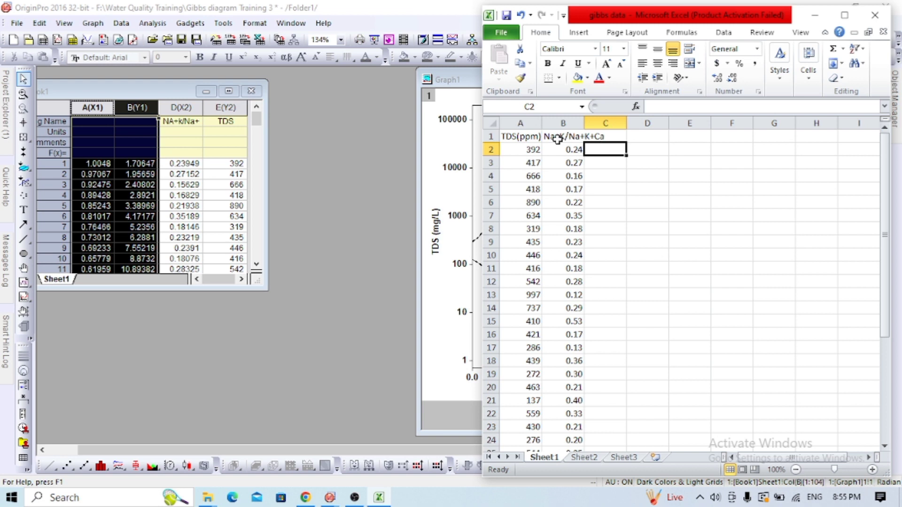
pyautogui.click(562, 136)
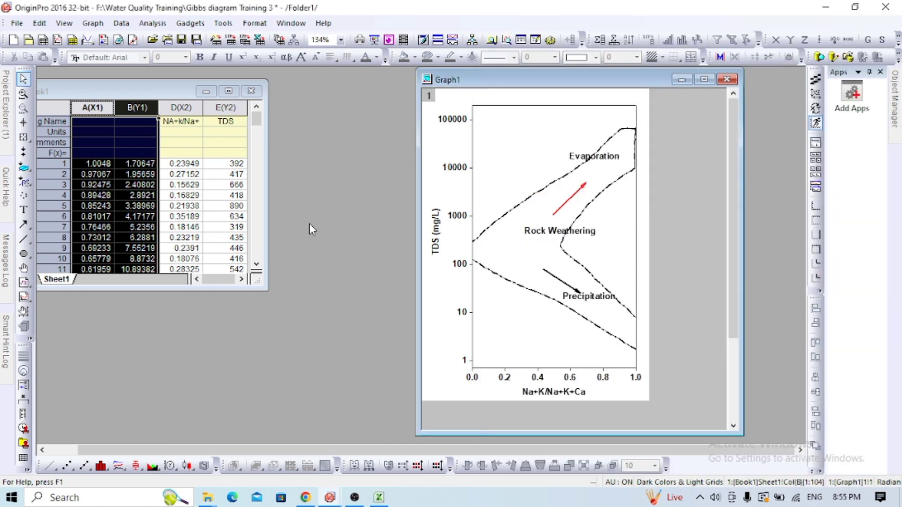
# - Set column D (Na+K/Na+K+Ca) as X and column E (TDS) as Y
pyautogui.click(180, 108)
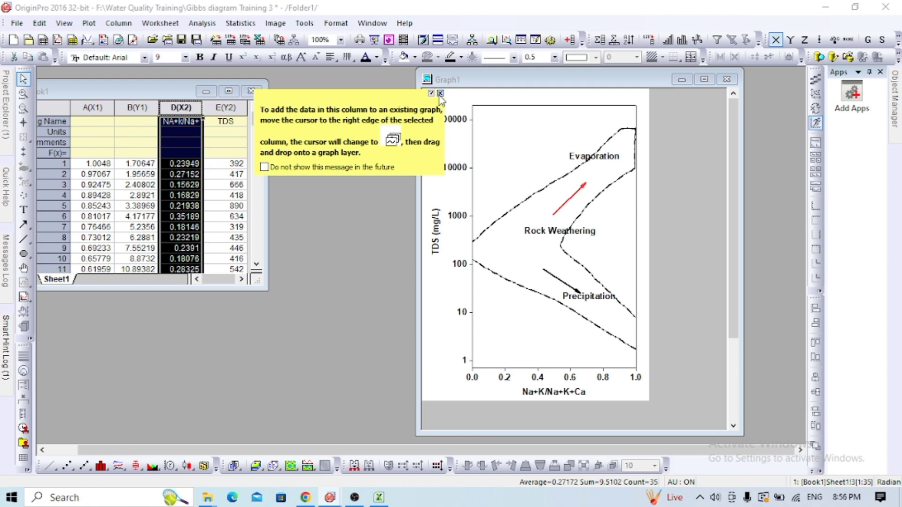
pyautogui.click(440, 93)
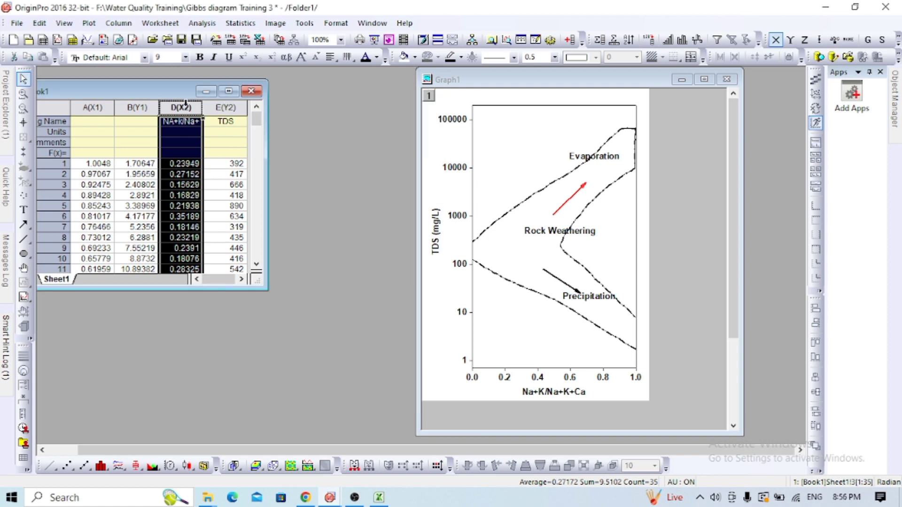
pyautogui.rightClick(180, 108)
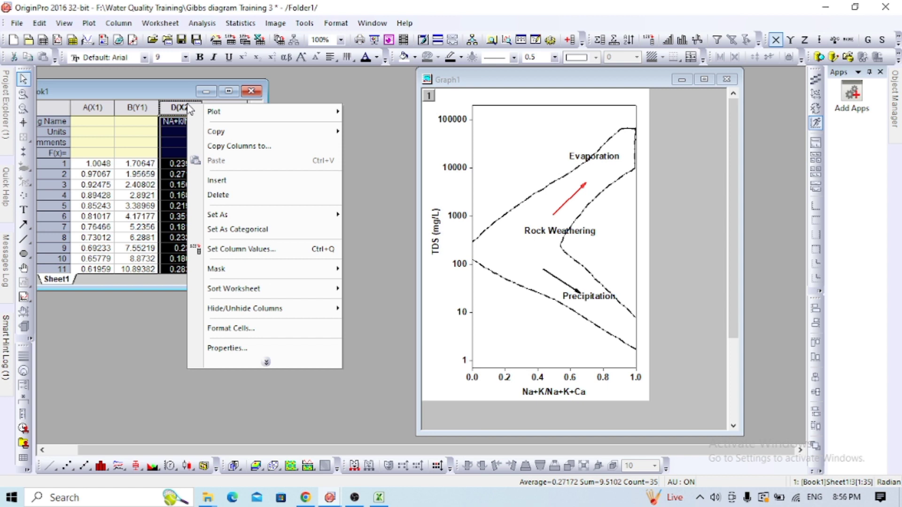
pyautogui.click(218, 215)
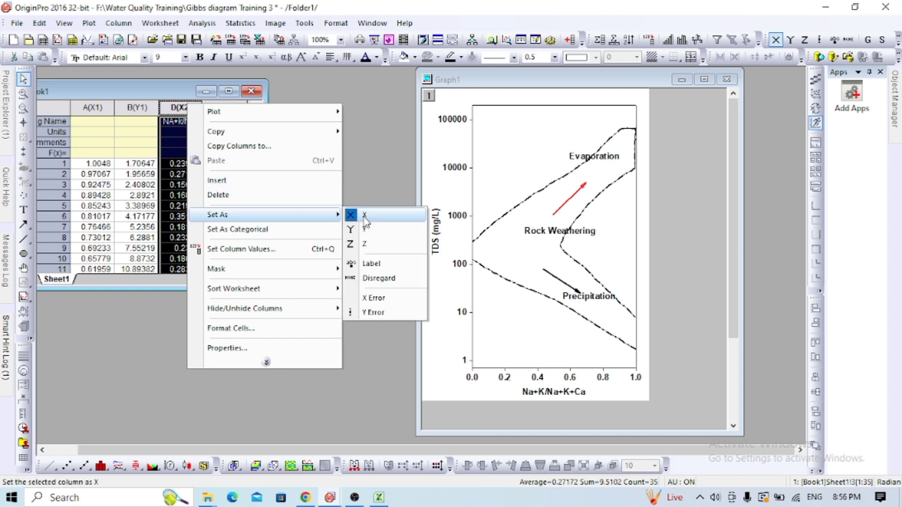
pyautogui.click(364, 215)
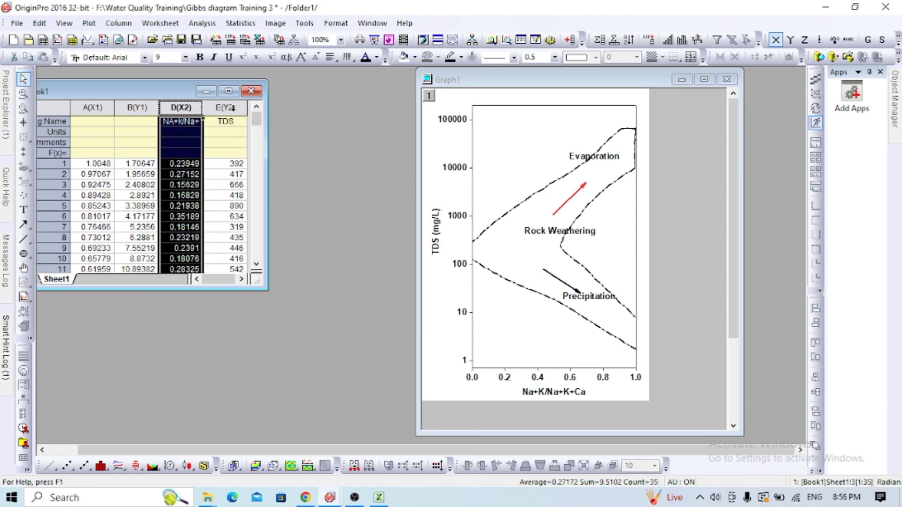
pyautogui.rightClick(226, 107)
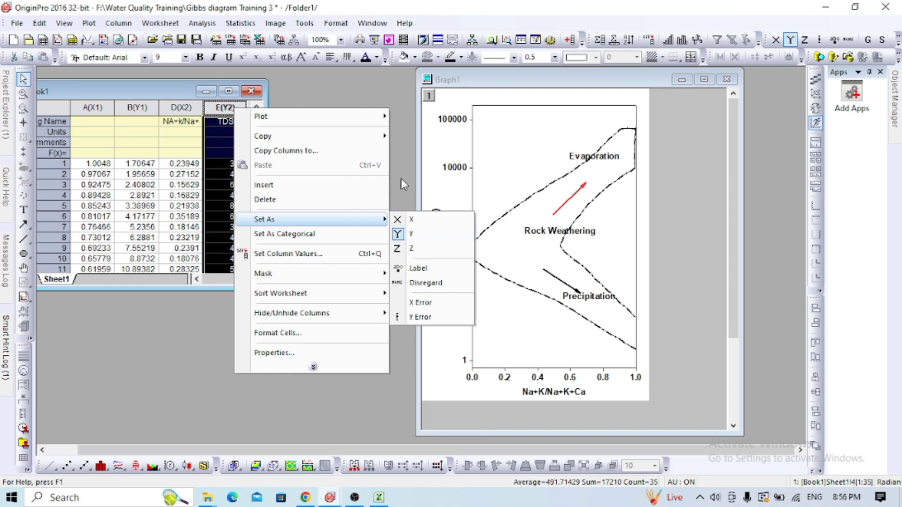
pyautogui.click(412, 233)
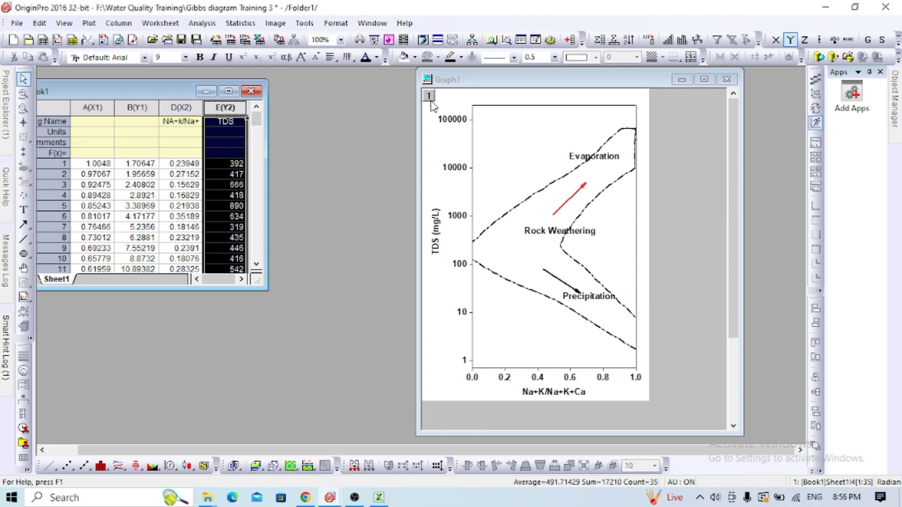
pyautogui.moveTo(431, 99)
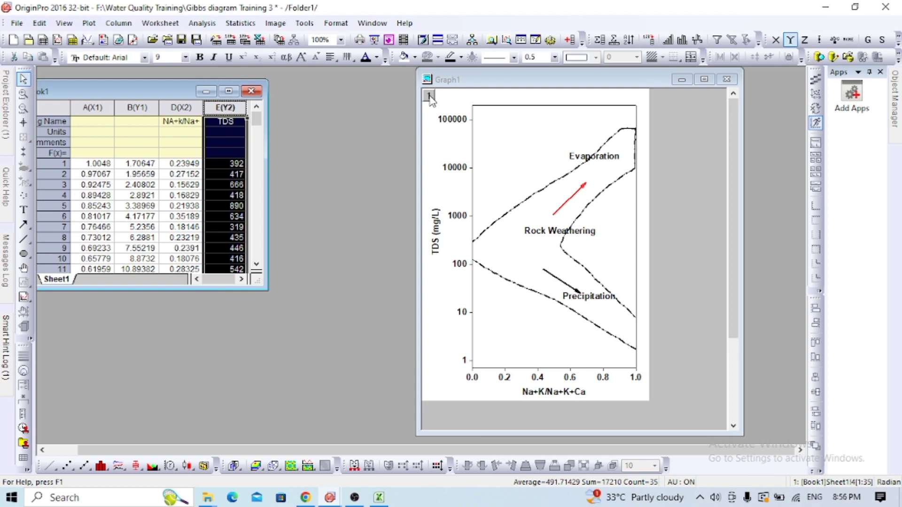
# - In Plot Setup's Default Mode, add column E (TDS) to Graph1 as a Scatter plot
pyautogui.click(430, 95)
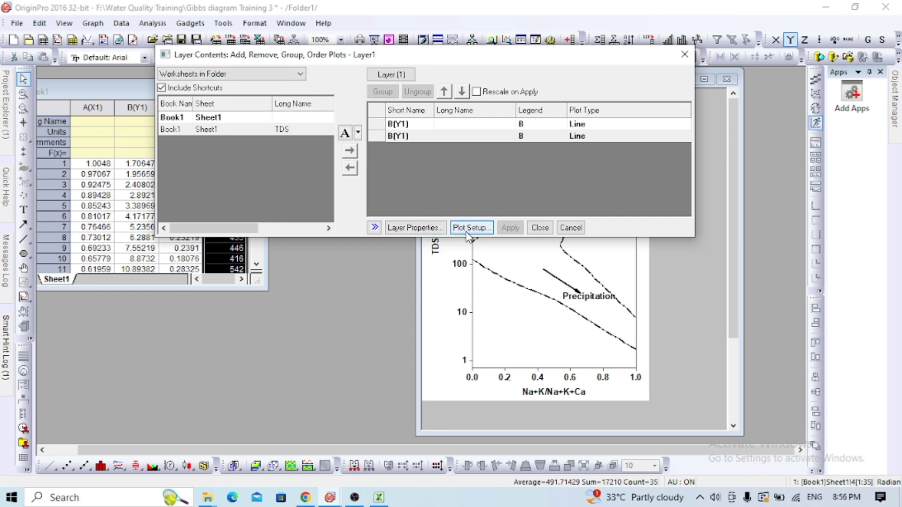
pyautogui.click(471, 227)
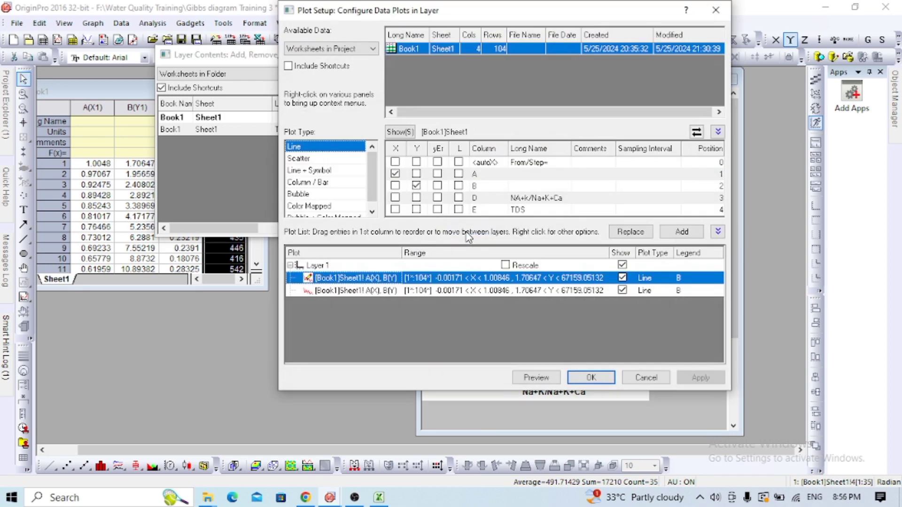
pyautogui.moveTo(425, 289)
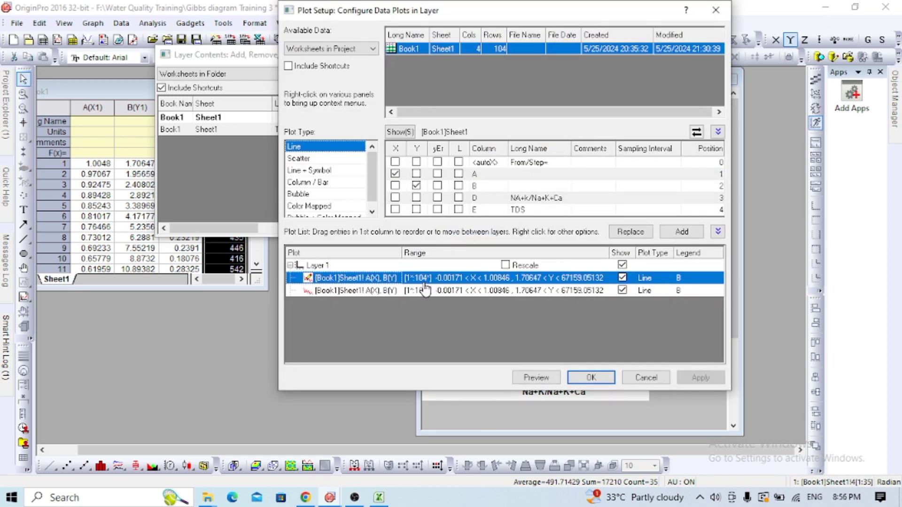
pyautogui.moveTo(477, 295)
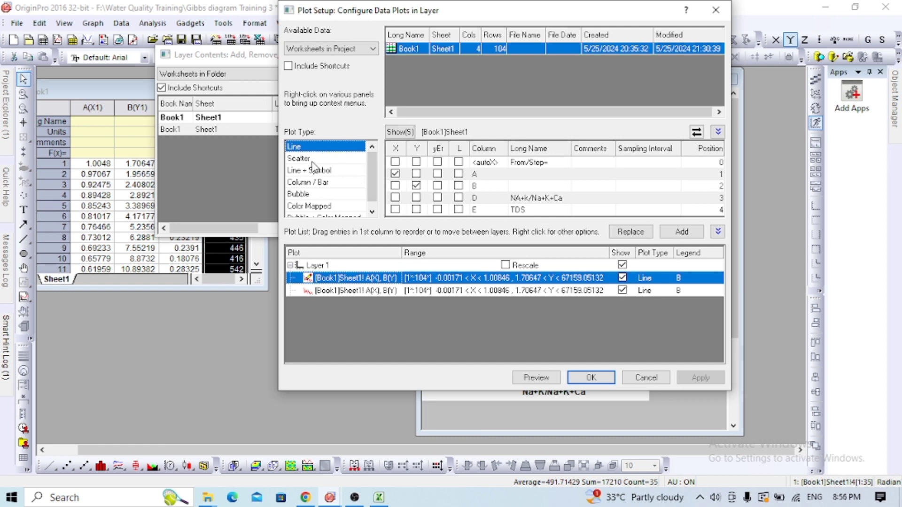
pyautogui.moveTo(313, 166)
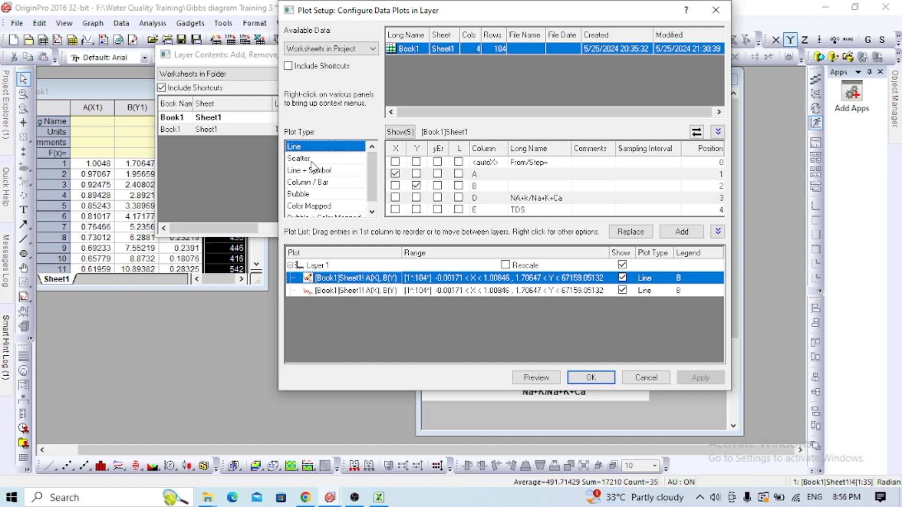
pyautogui.moveTo(414, 290)
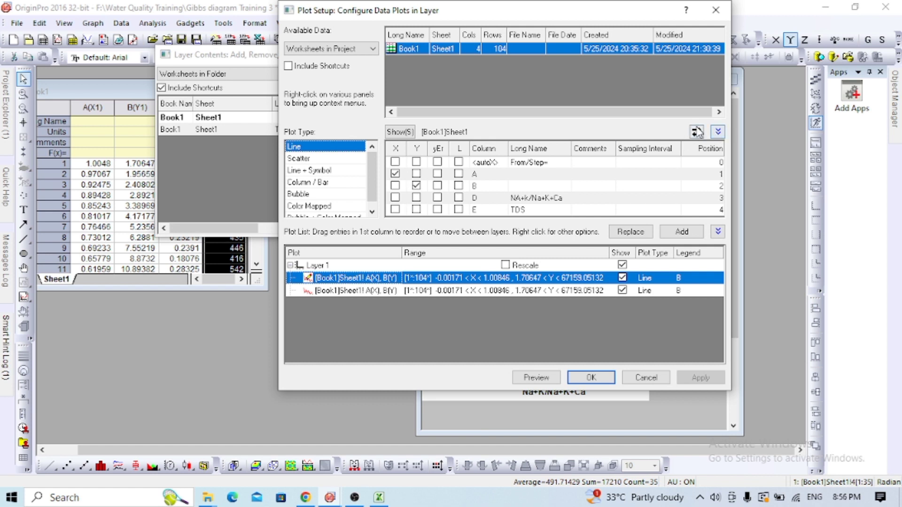
pyautogui.moveTo(696, 131)
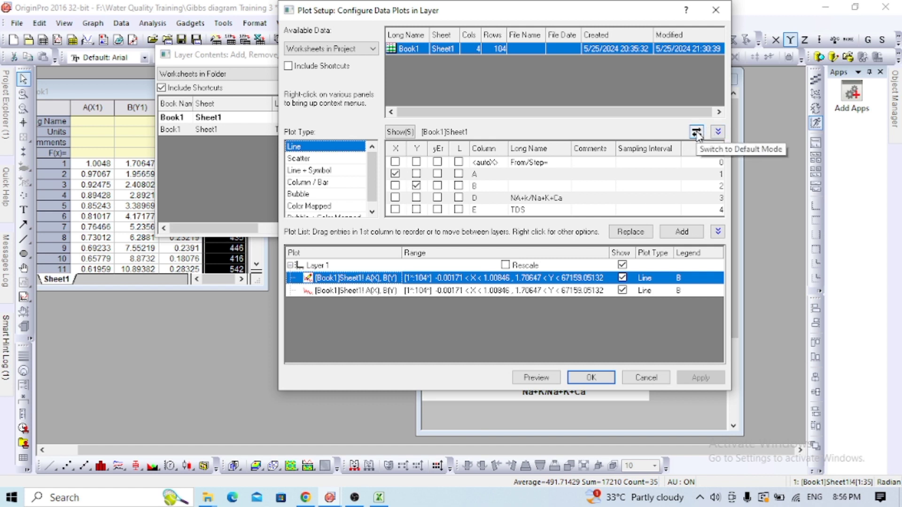
pyautogui.click(696, 132)
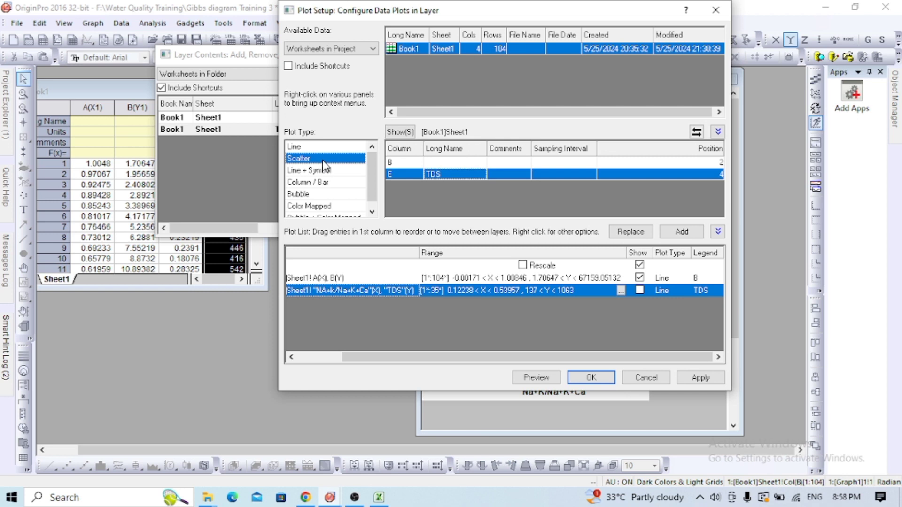
pyautogui.moveTo(433, 199)
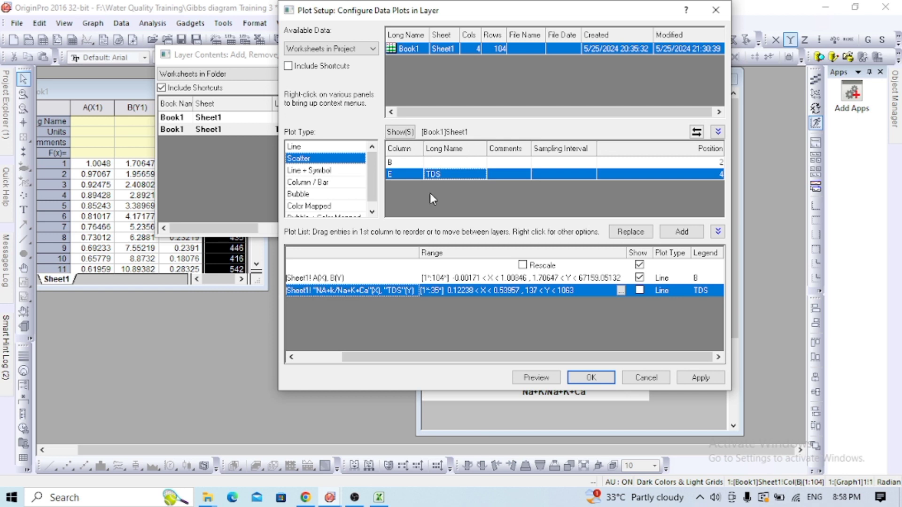
pyautogui.moveTo(563, 203)
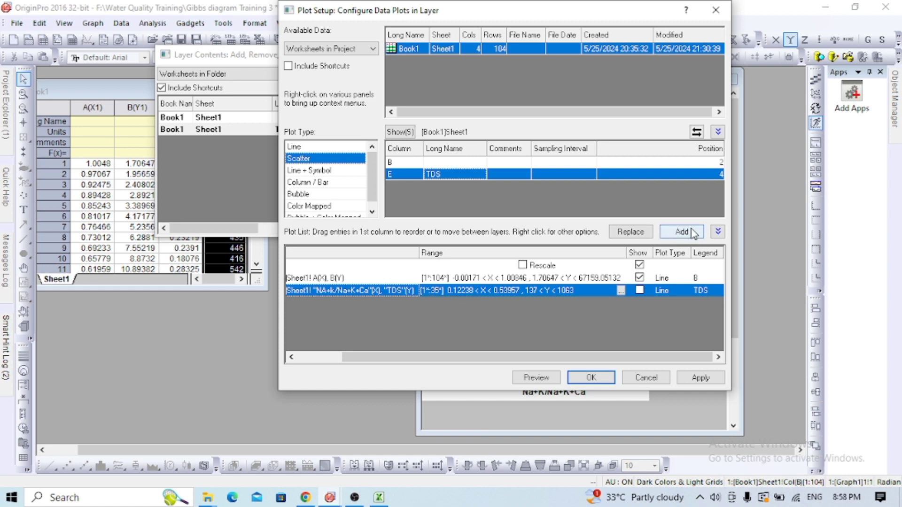
pyautogui.click(681, 231)
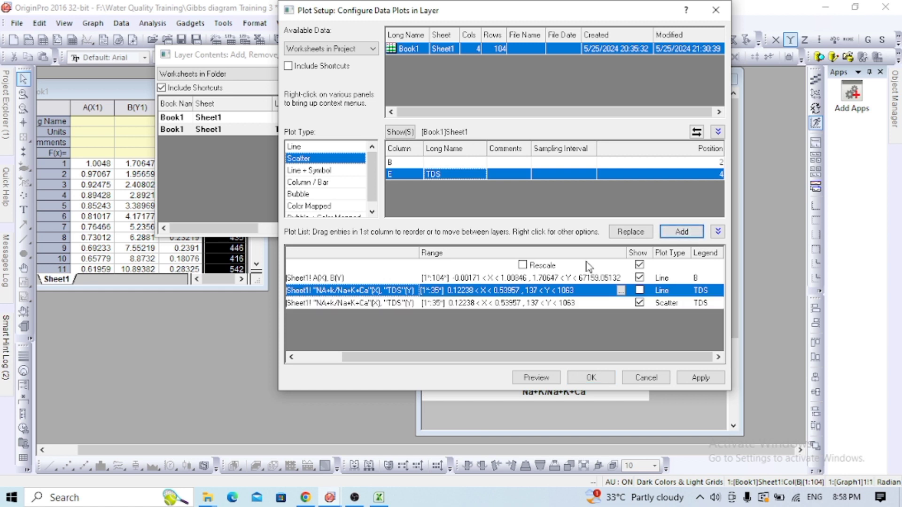
pyautogui.moveTo(543, 306)
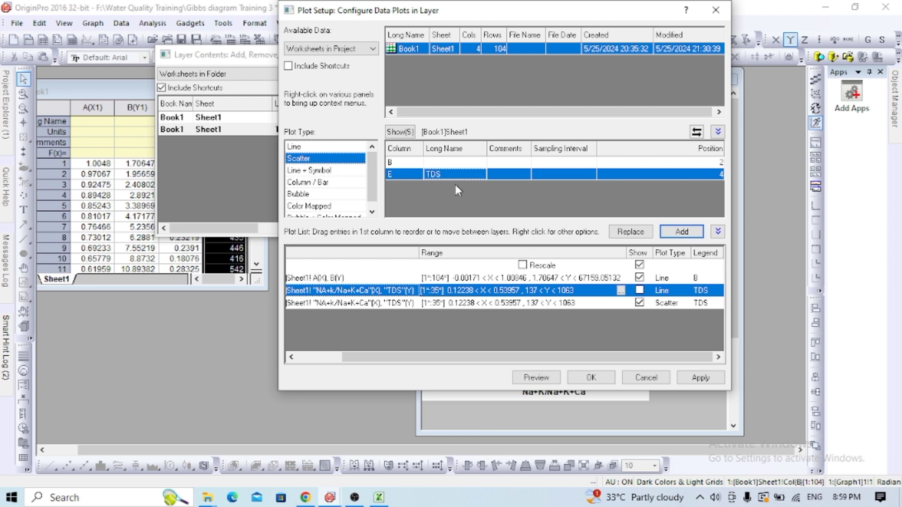
pyautogui.moveTo(689, 194)
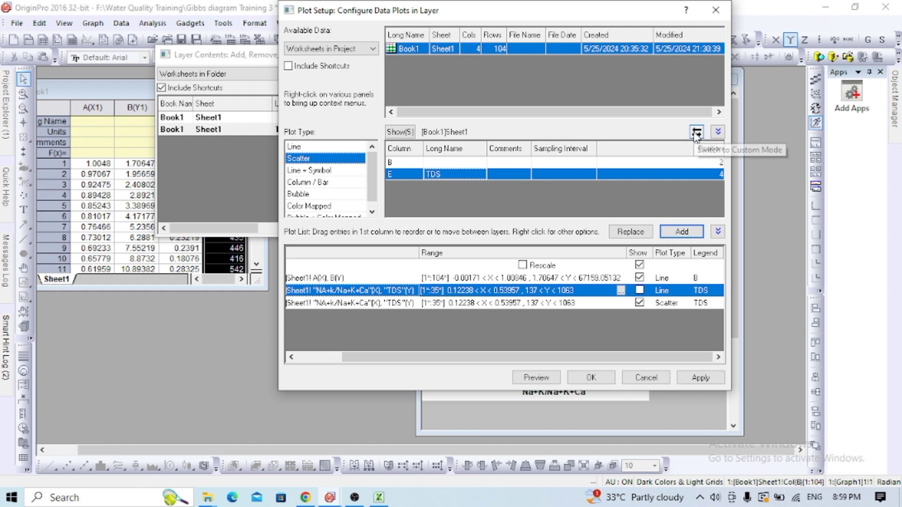
# - In Custom Mode, make column D (Na+K/Na+K+Ca) the scatter's X and apply
pyautogui.click(696, 131)
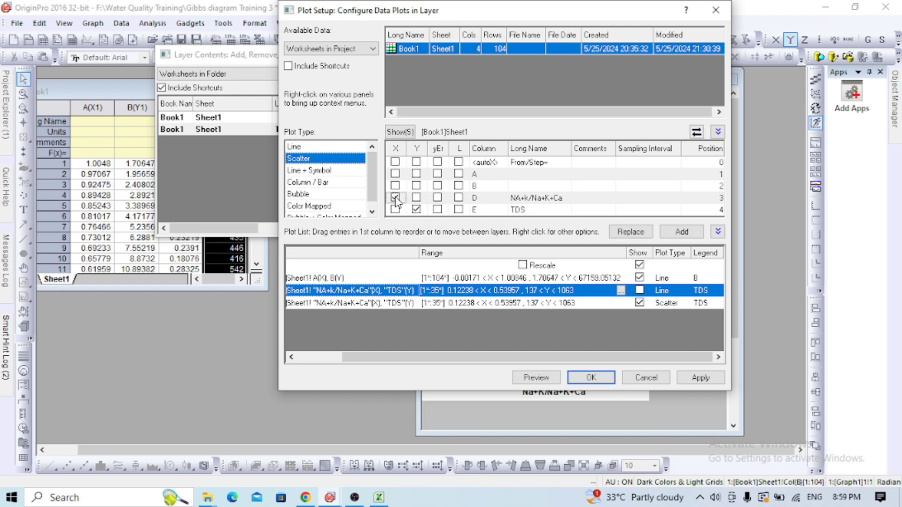
pyautogui.click(395, 197)
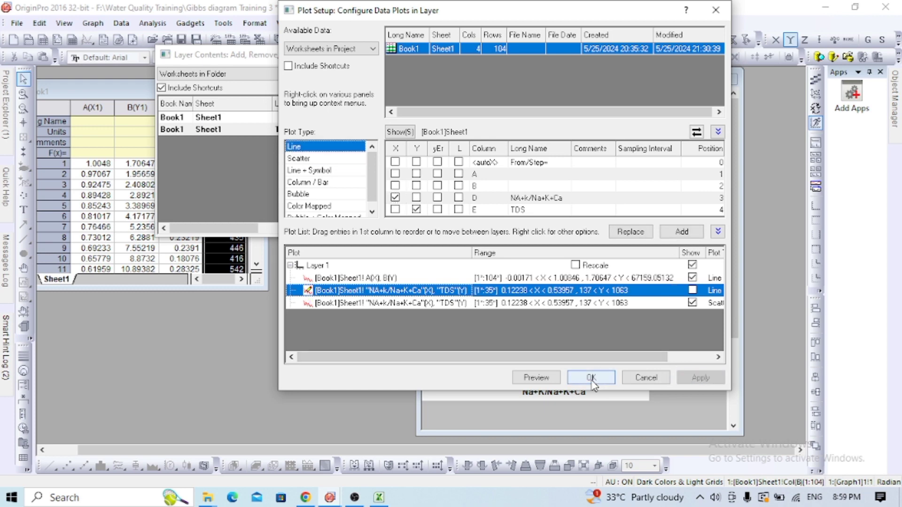
pyautogui.click(589, 377)
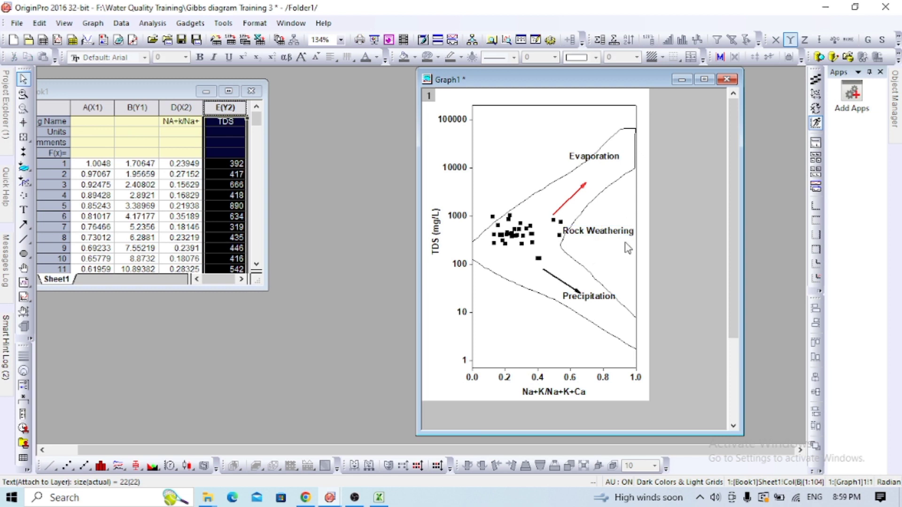
pyautogui.moveTo(513, 241)
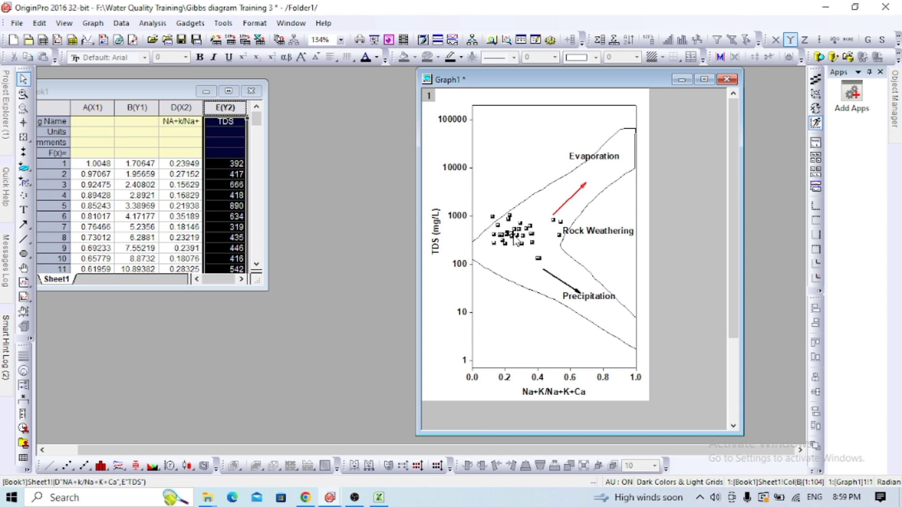
pyautogui.moveTo(515, 242)
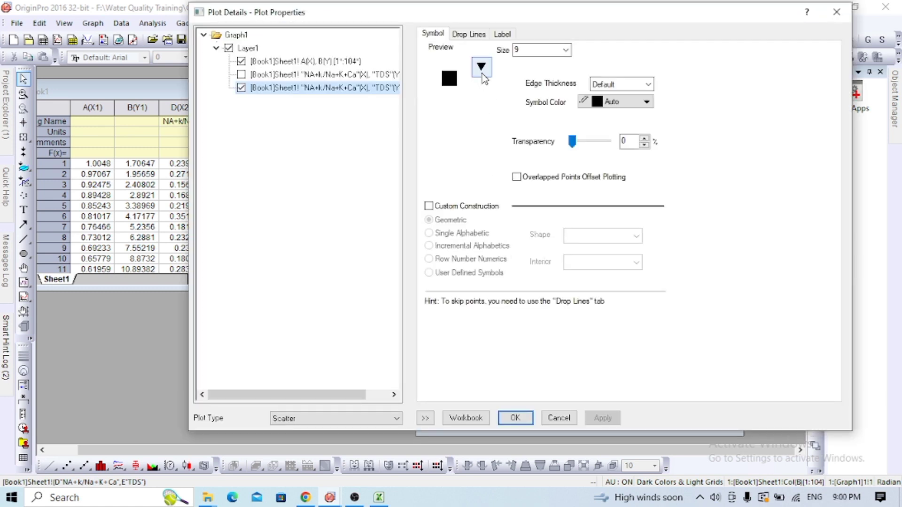
# - Style the sample points as size-12 circles with a red fill
pyautogui.click(480, 66)
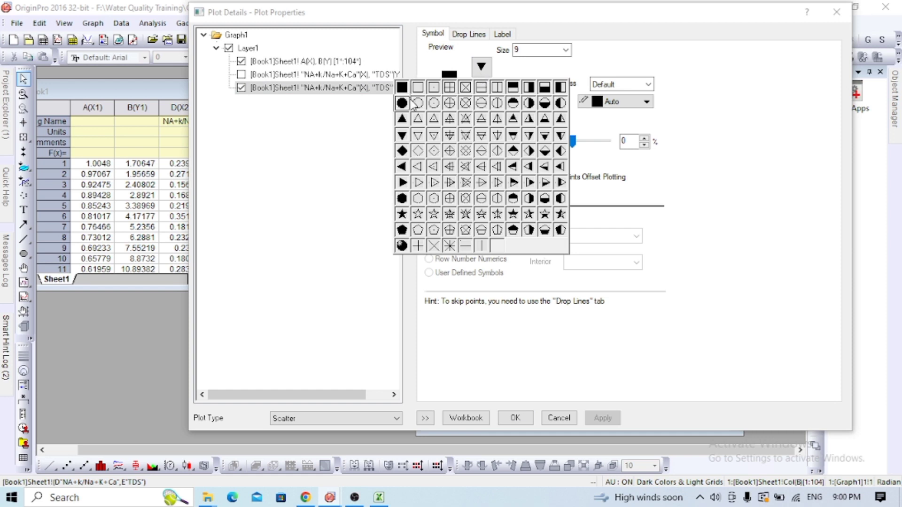
pyautogui.click(417, 102)
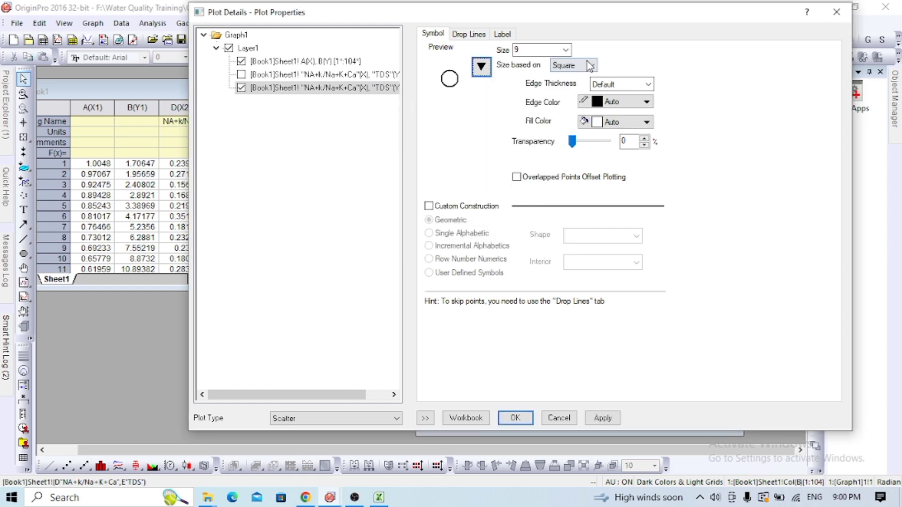
pyautogui.click(567, 49)
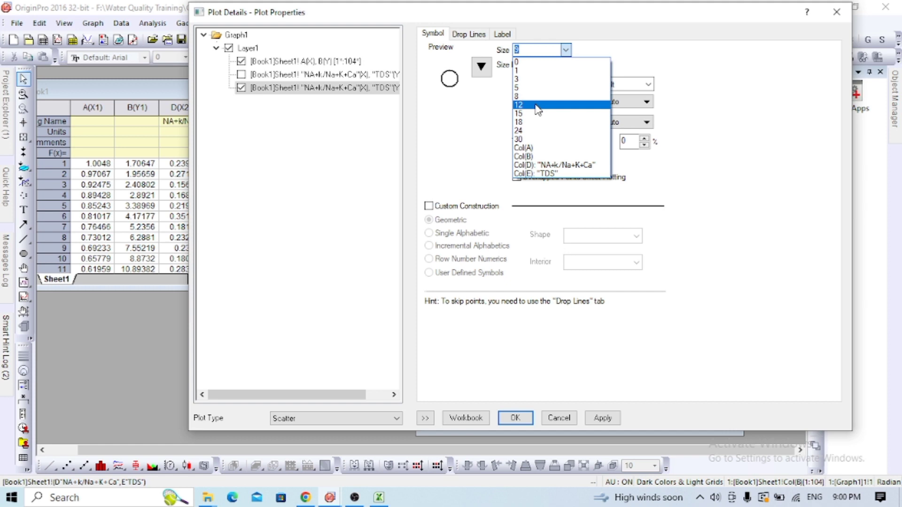
pyautogui.click(519, 105)
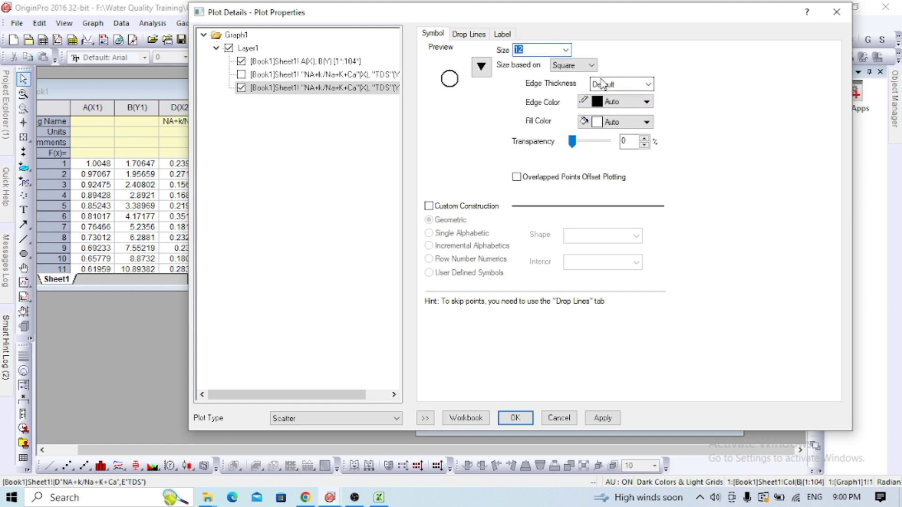
pyautogui.click(646, 121)
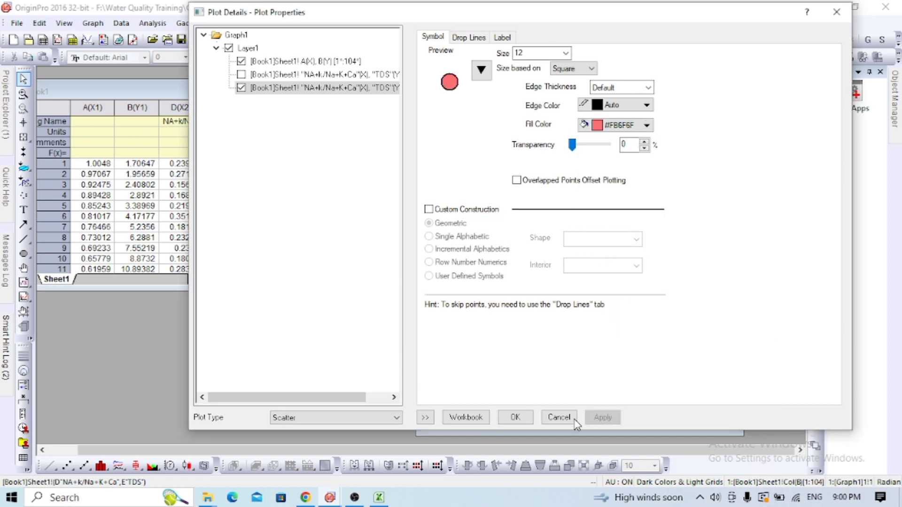
pyautogui.click(557, 417)
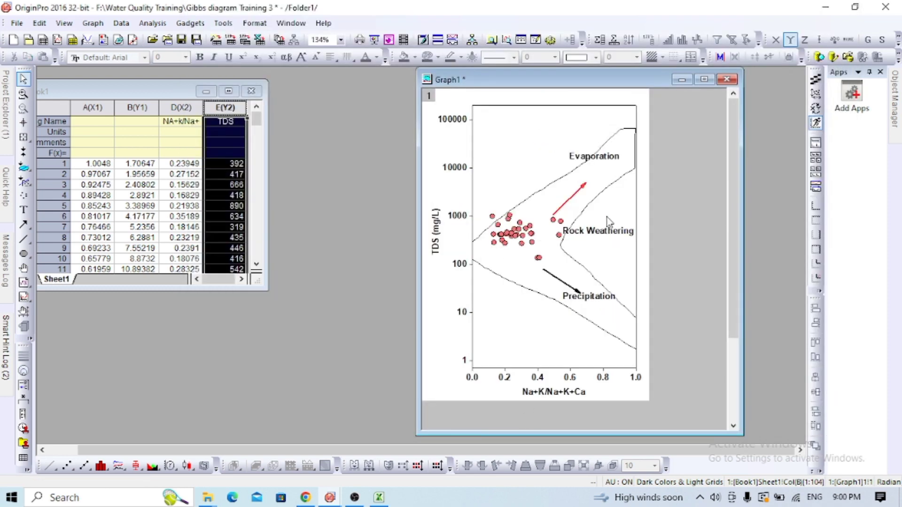
pyautogui.moveTo(571, 169)
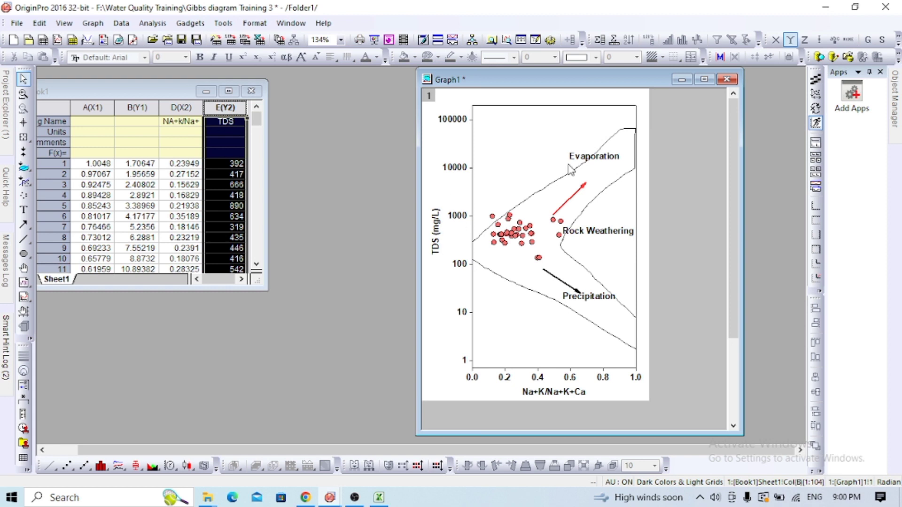
pyautogui.moveTo(515, 292)
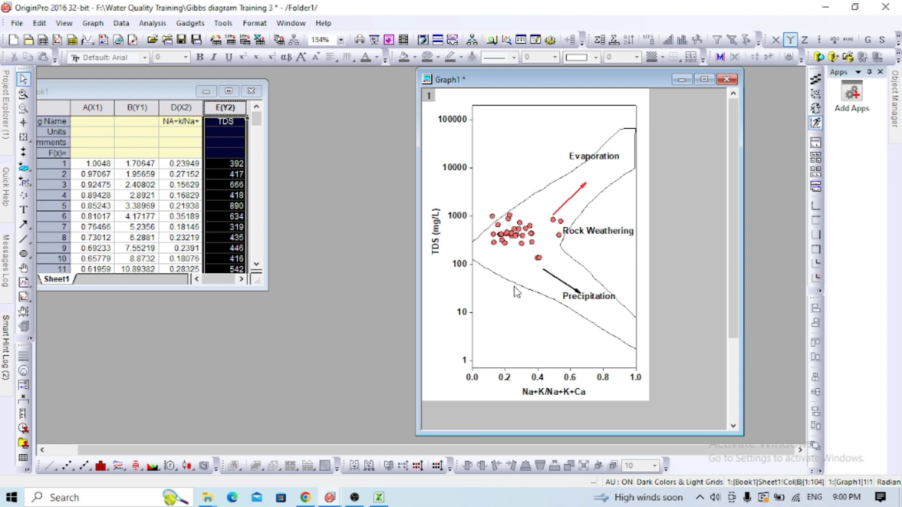
pyautogui.moveTo(536, 370)
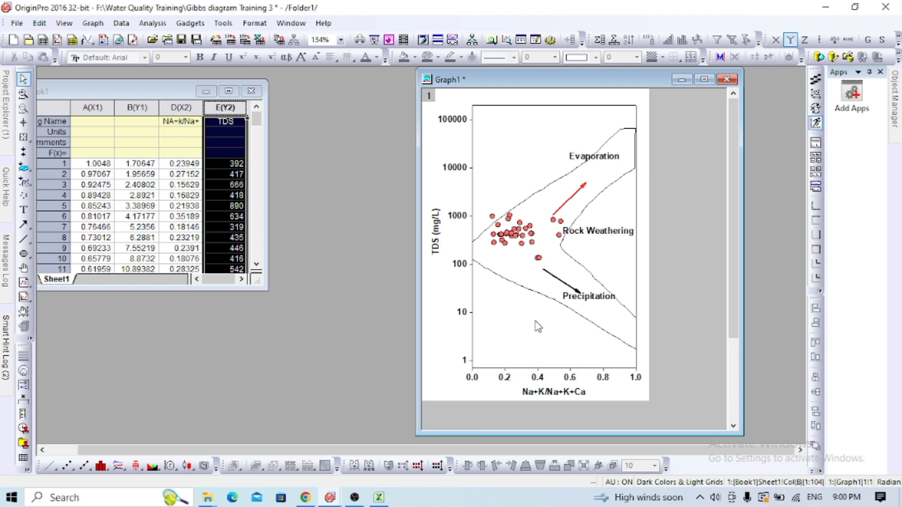
pyautogui.moveTo(641, 282)
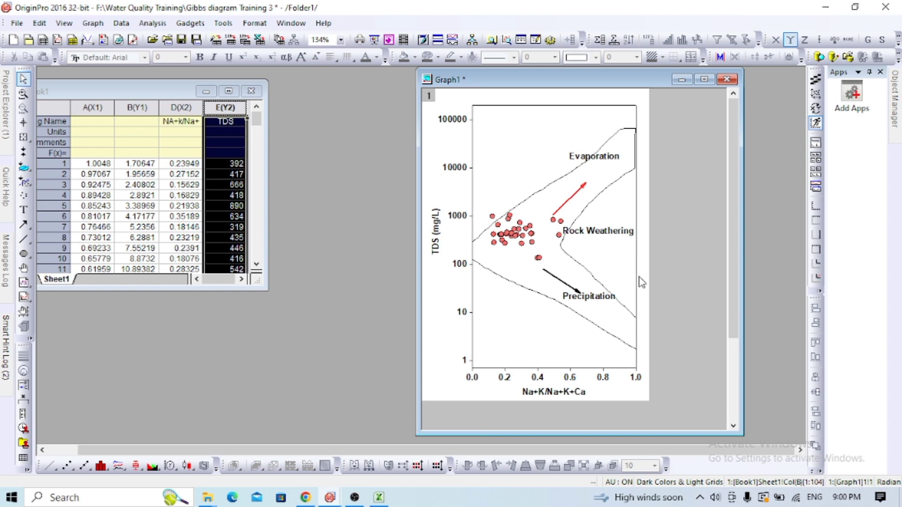
pyautogui.moveTo(574, 208)
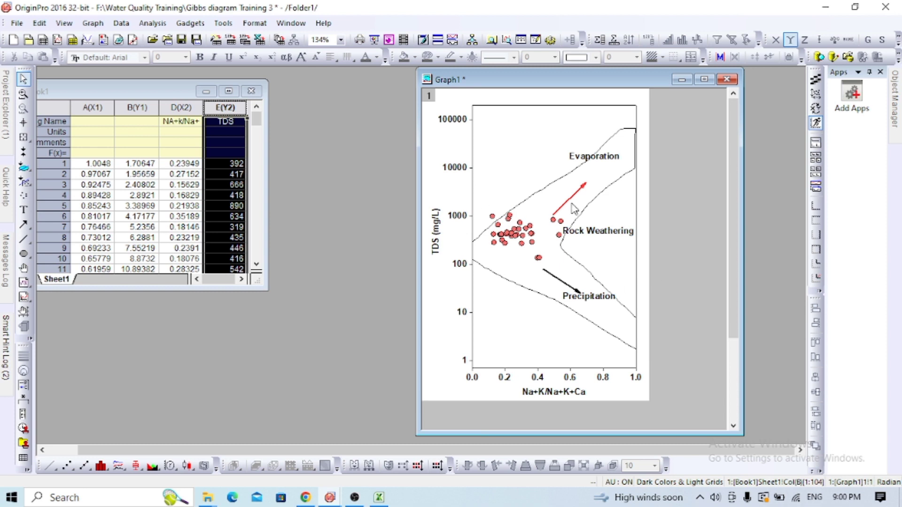
pyautogui.moveTo(547, 371)
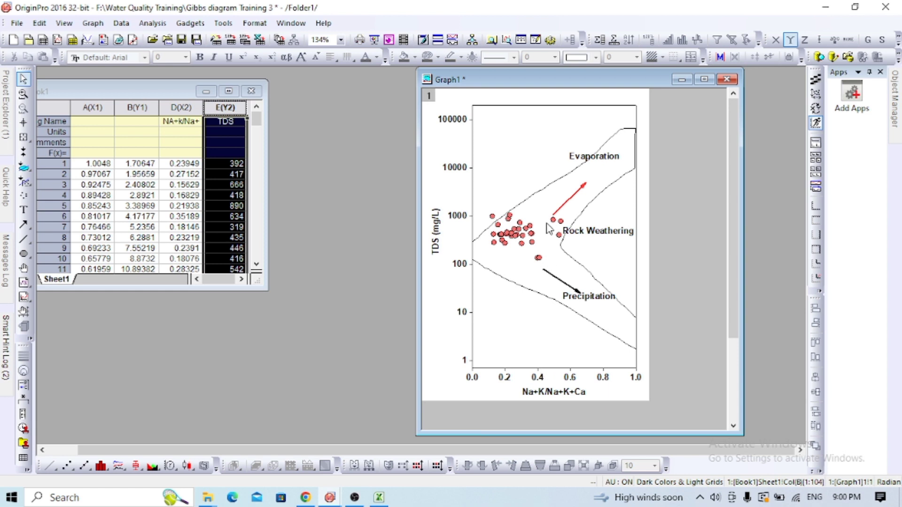
pyautogui.moveTo(553, 225)
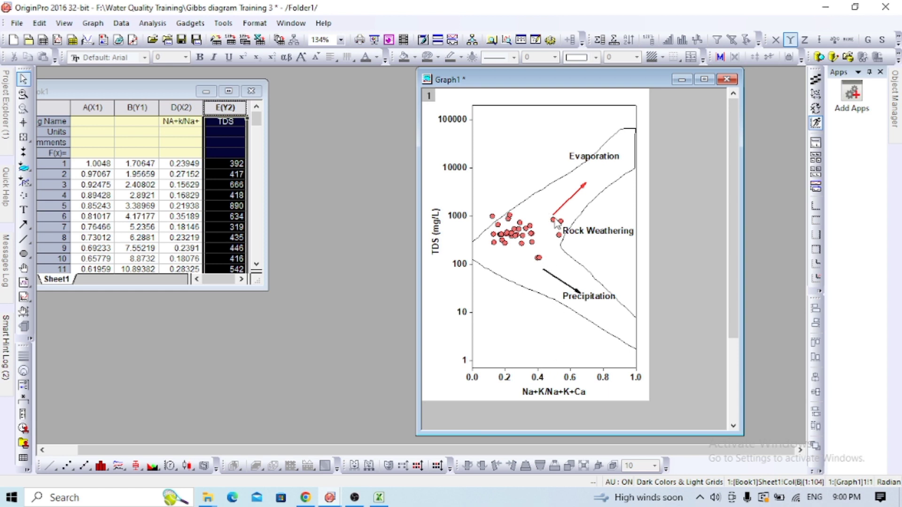